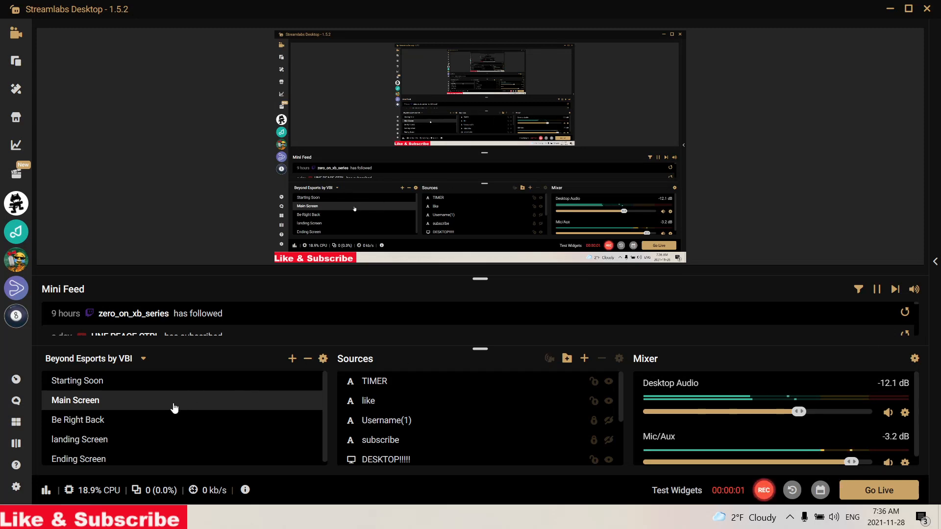
Bring up the Settings window from the sidebar gear.
{"action": "left_click", "coordinate": [16, 488]}
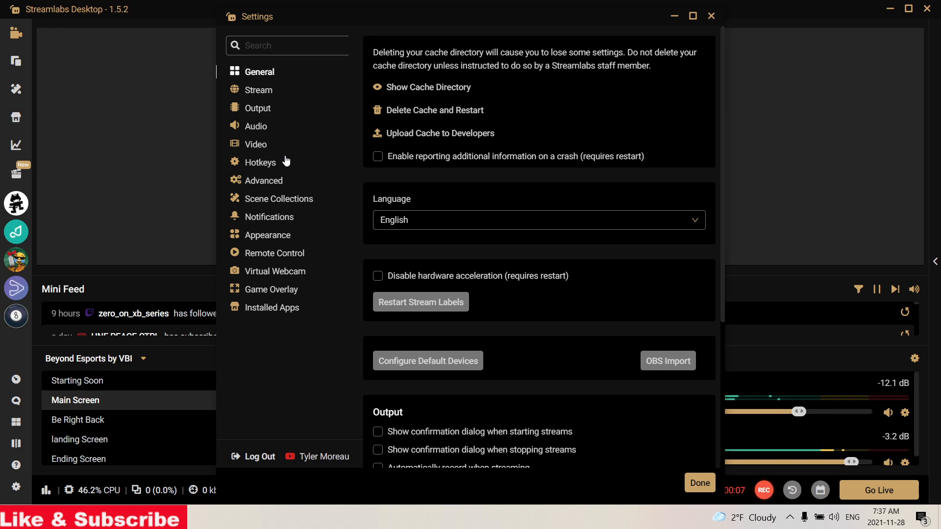
Show the Output streaming page (QSV encoder, CBR, 6000 bitrate, low latency), glancing at Video in between.
{"action": "left_click", "coordinate": [257, 108]}
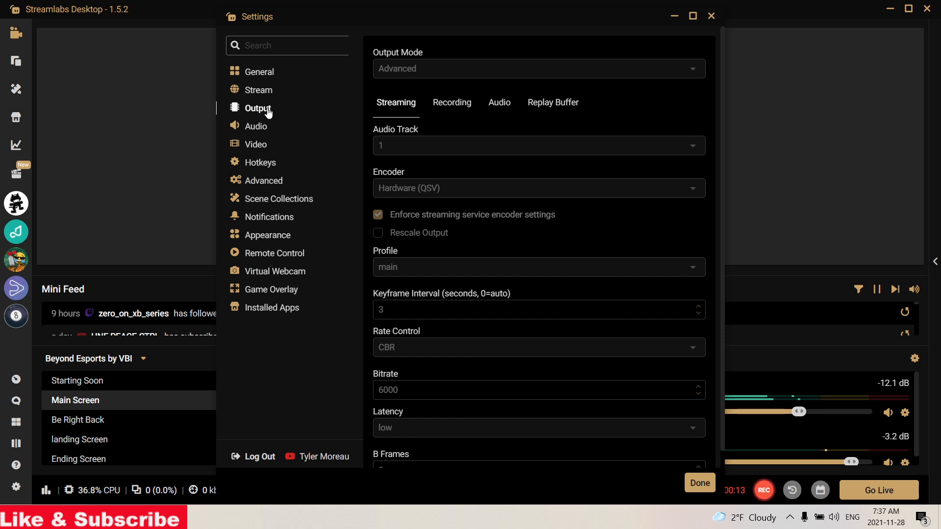
{"action": "mouse_move", "coordinate": [273, 144]}
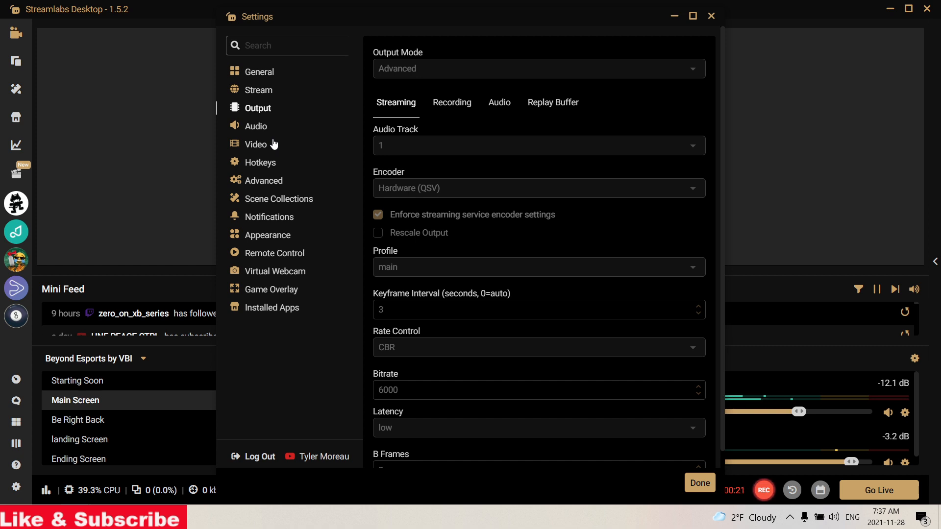
{"action": "mouse_move", "coordinate": [70, 384]}
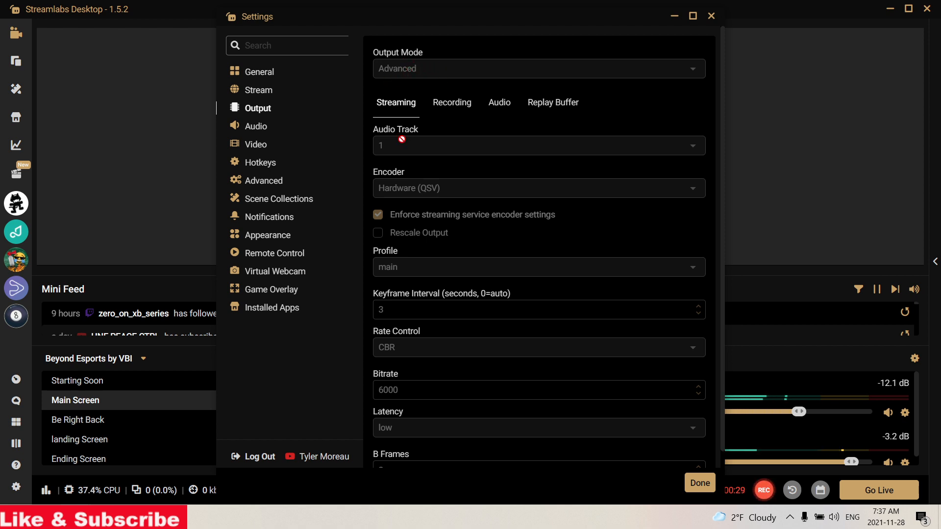
{"action": "mouse_move", "coordinate": [472, 187]}
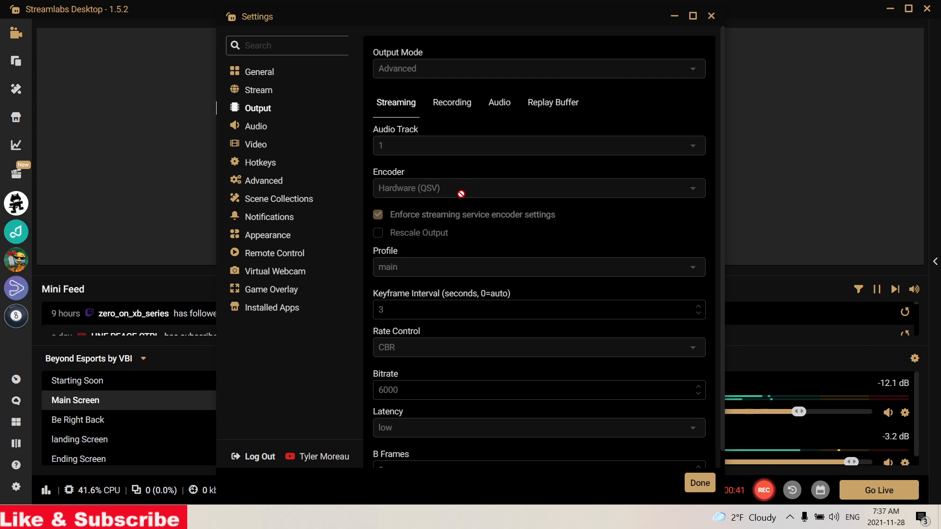
{"action": "mouse_move", "coordinate": [497, 251]}
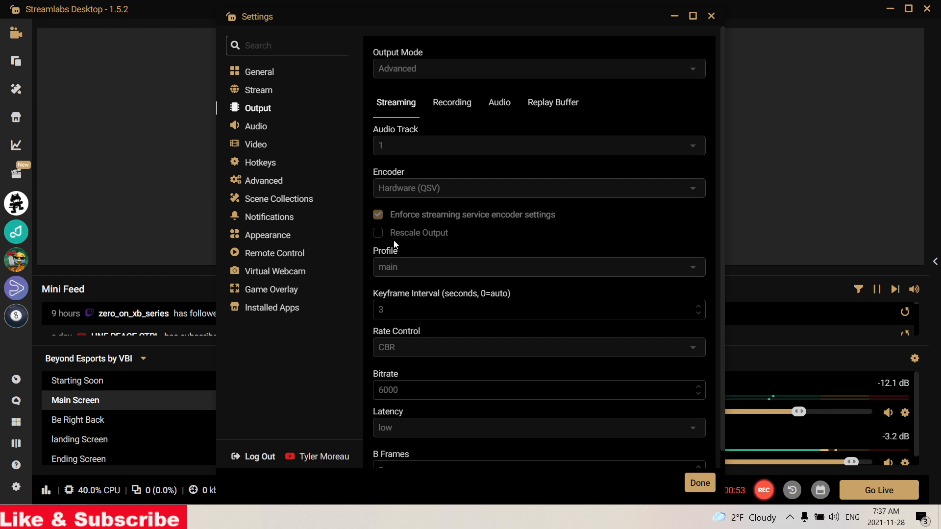
{"action": "mouse_move", "coordinate": [493, 244]}
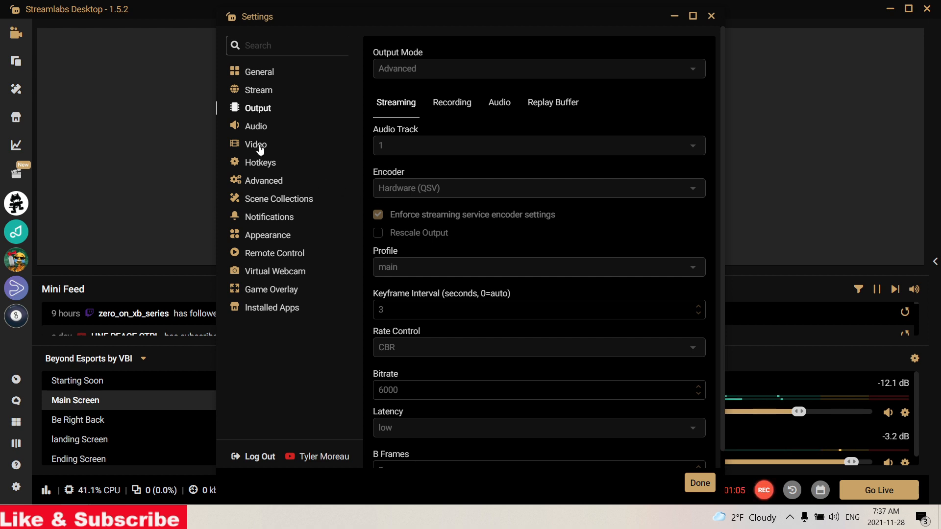
{"action": "left_click", "coordinate": [255, 144]}
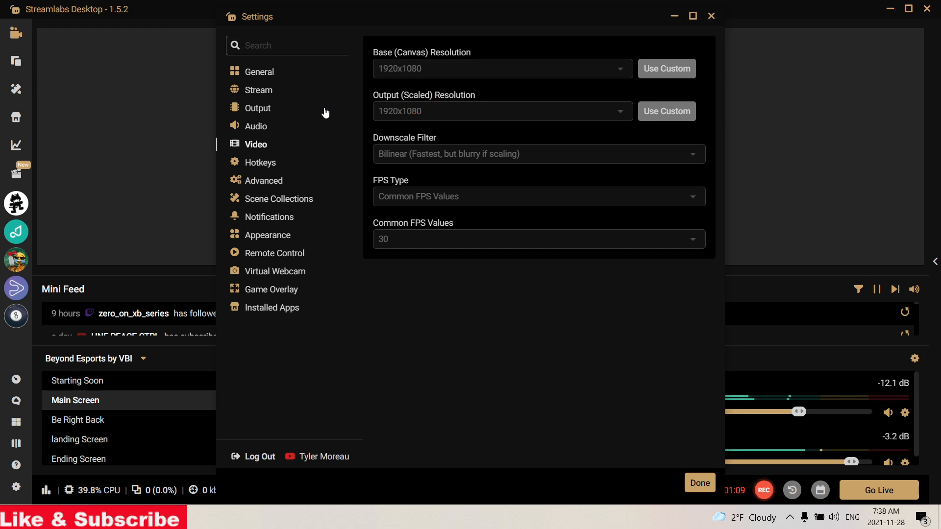
{"action": "left_click", "coordinate": [257, 108]}
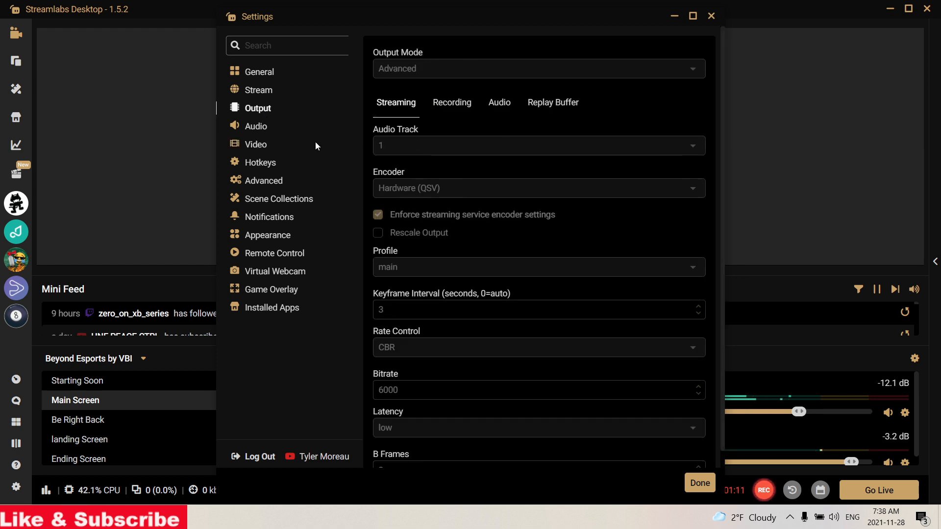
Reveal the lower streaming options with 3 B-frames, then switch to the Video page.
{"action": "scroll", "scroll_direction": "down", "scroll_amount": 3}
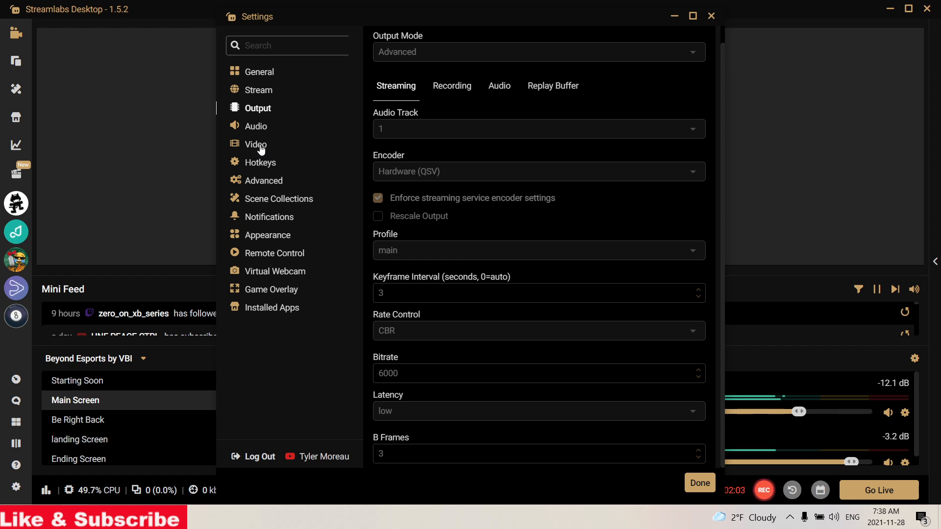
{"action": "left_click", "coordinate": [255, 144]}
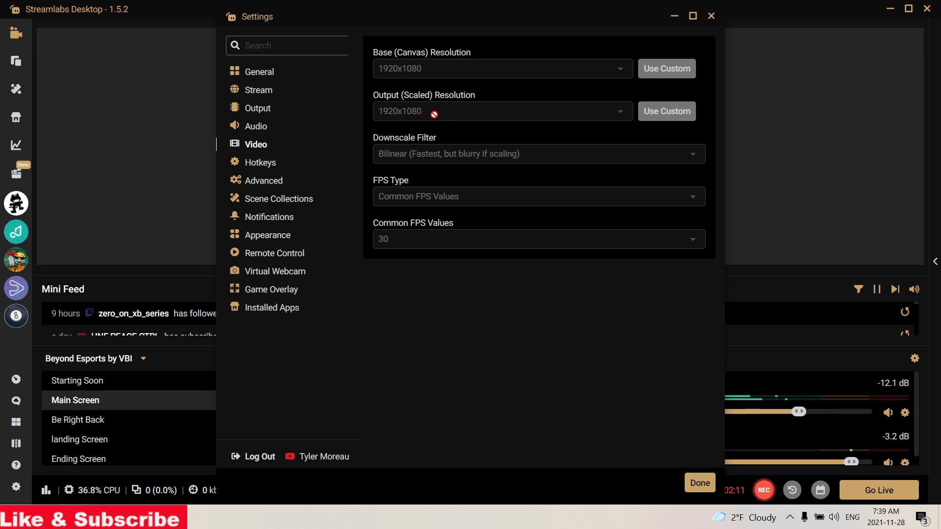
{"action": "mouse_move", "coordinate": [397, 247]}
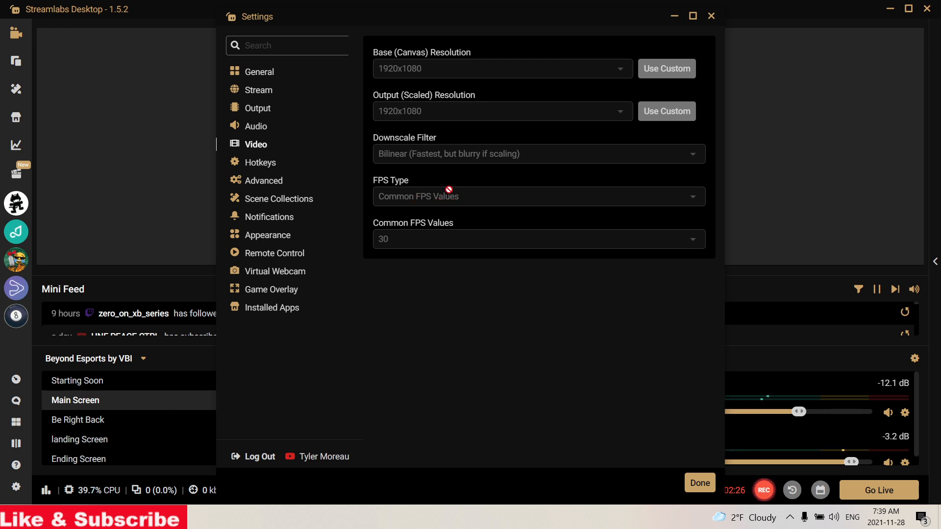
{"action": "mouse_move", "coordinate": [423, 160]}
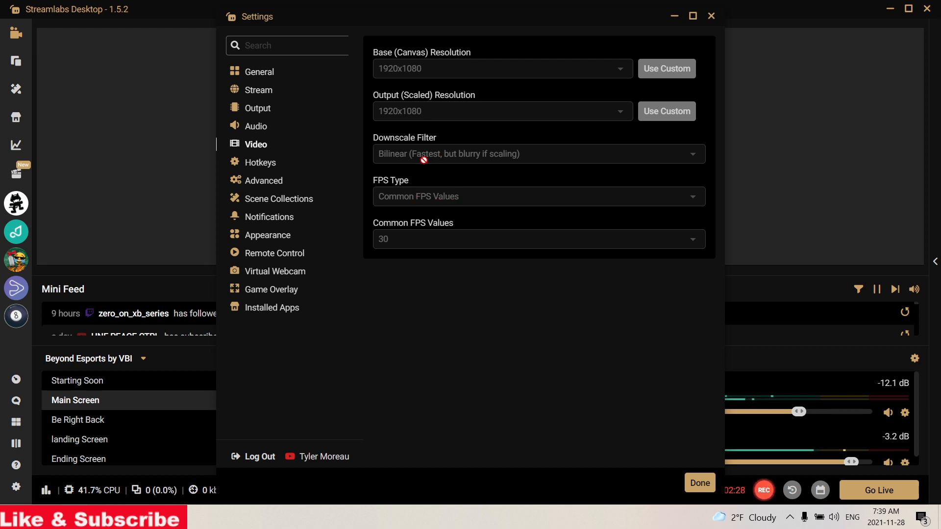
{"action": "mouse_move", "coordinate": [429, 115]}
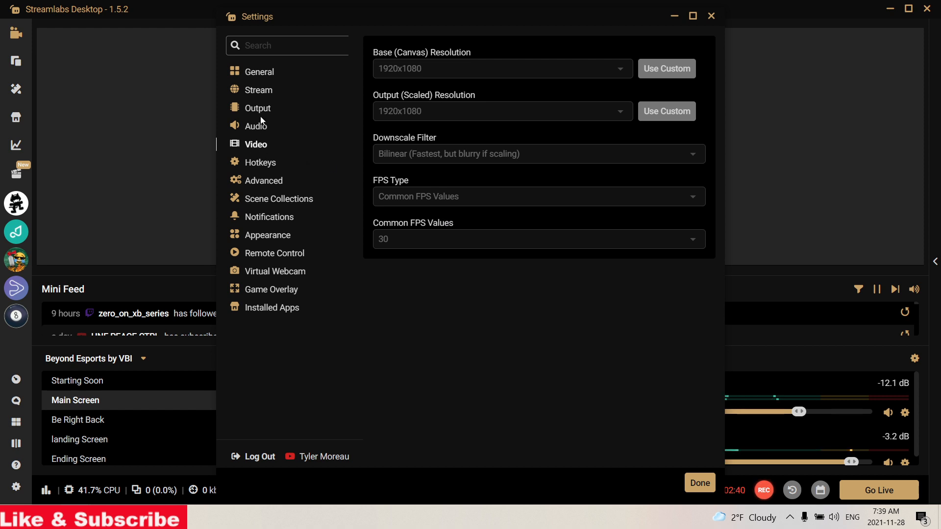
Return from the 1920x1080, 30 FPS Video page to Output and show the 3 B-frames setting.
{"action": "left_click", "coordinate": [257, 108]}
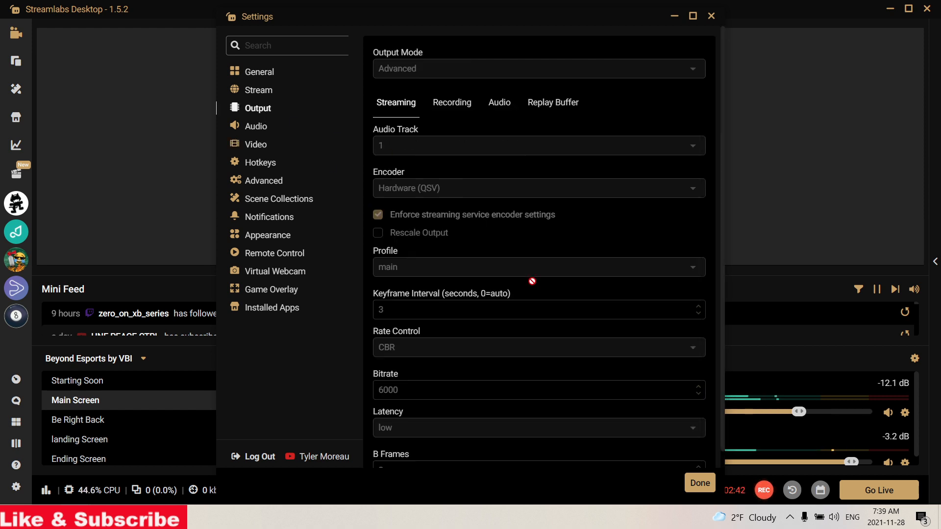
{"action": "scroll", "scroll_direction": "down", "scroll_amount": 3}
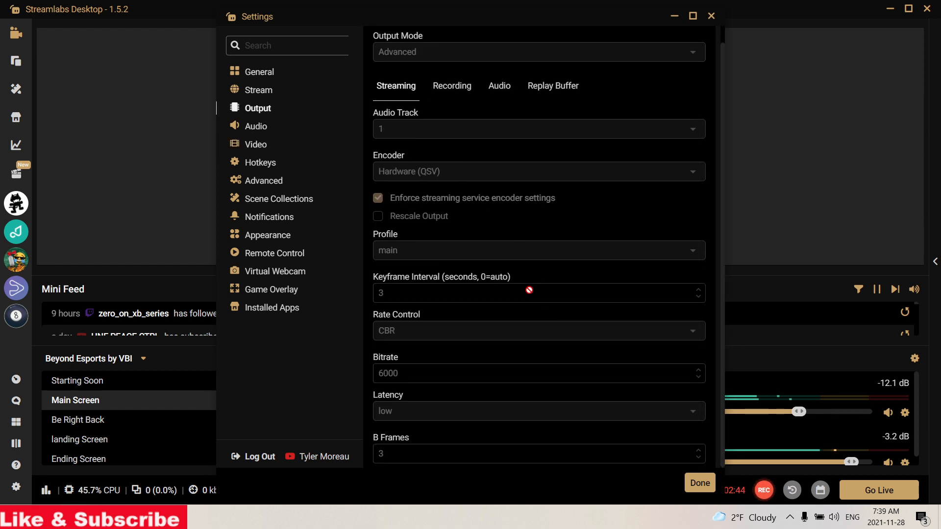